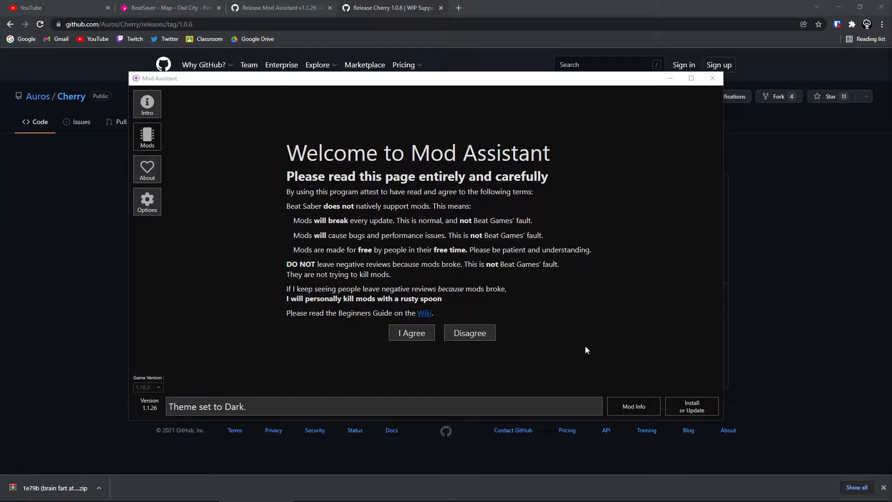
{"action": "mouse_move", "coordinate": [598, 349]}
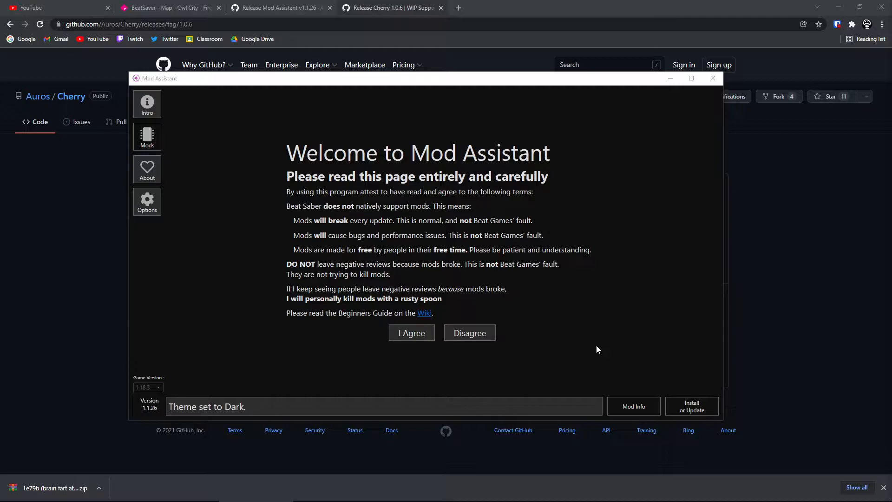
{"action": "mouse_move", "coordinate": [558, 337]}
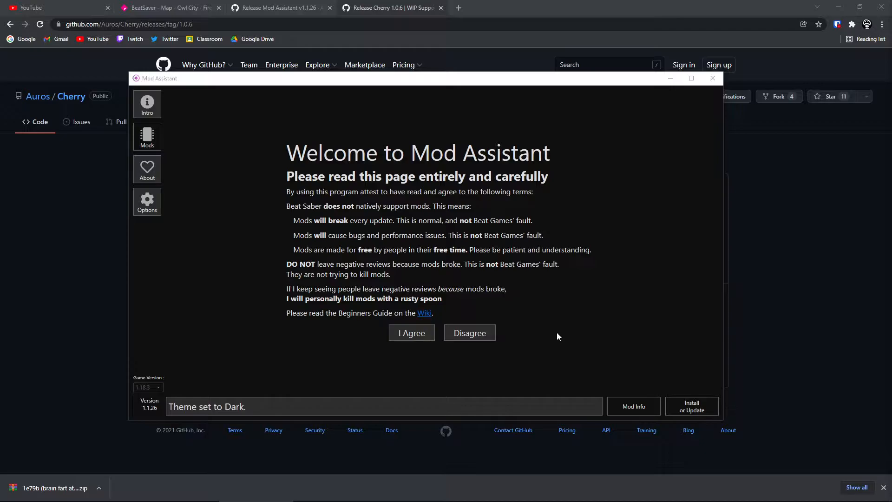
{"action": "mouse_move", "coordinate": [264, 154]}
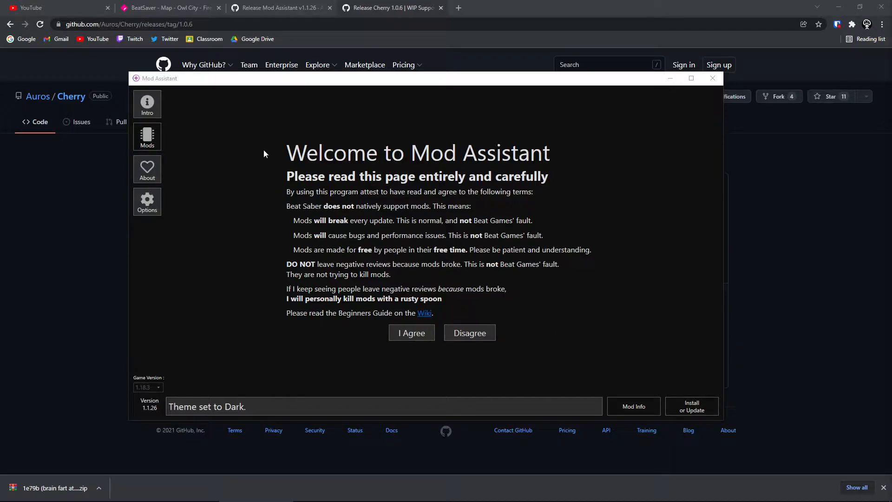
{"action": "mouse_move", "coordinate": [553, 297]}
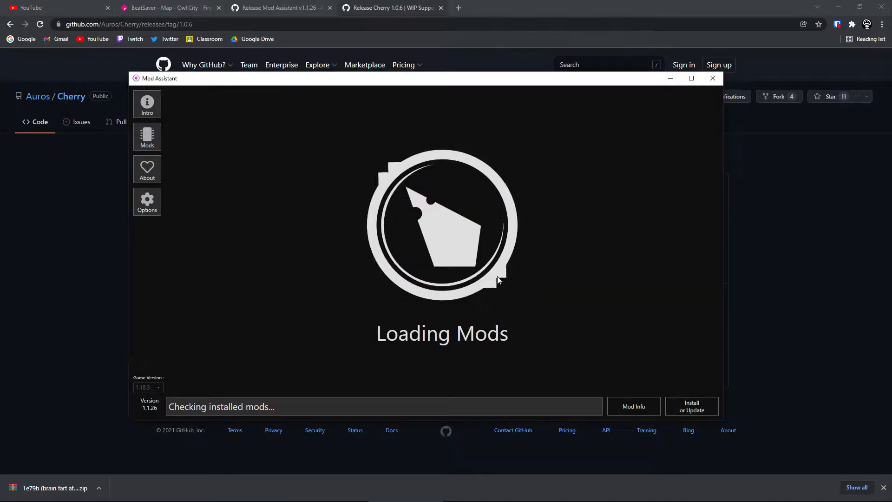
Accept Mod Assistant's welcome terms with I Agree
{"action": "left_click", "coordinate": [147, 201]}
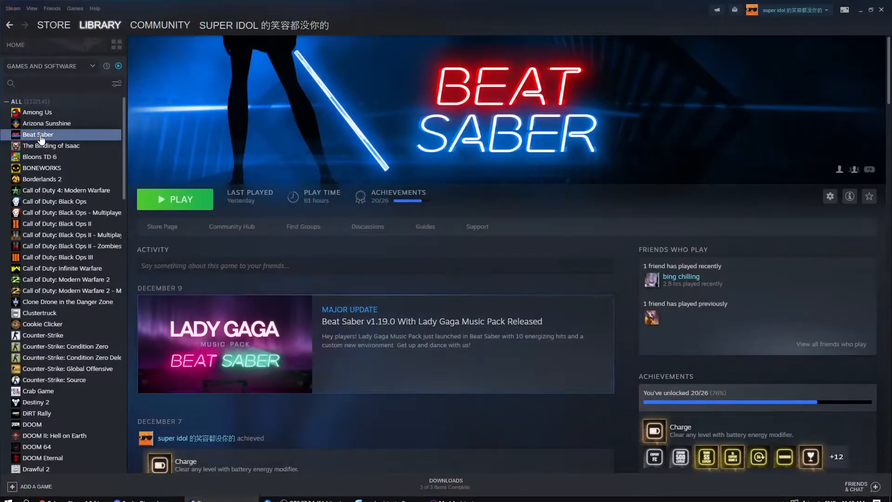
Browse Beat Saber's local files from Steam, then return to Mod Assistant's mod list
{"action": "right_click", "coordinate": [38, 134]}
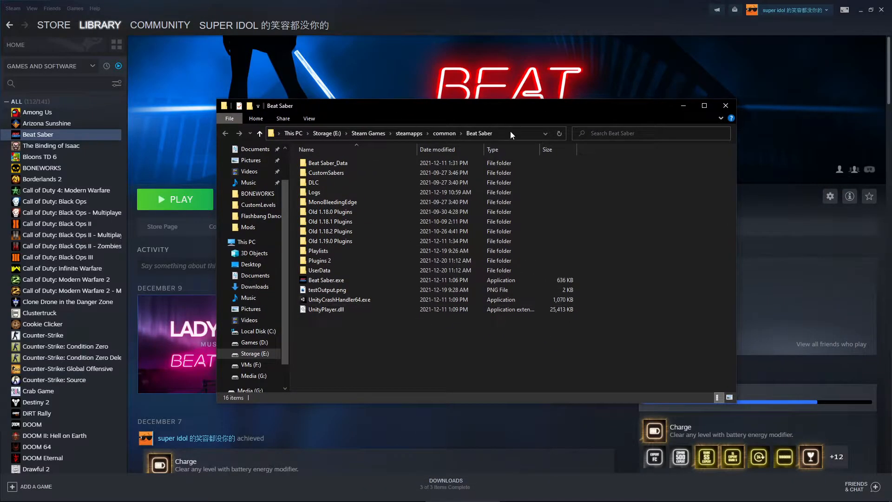
{"action": "left_click", "coordinate": [398, 133]}
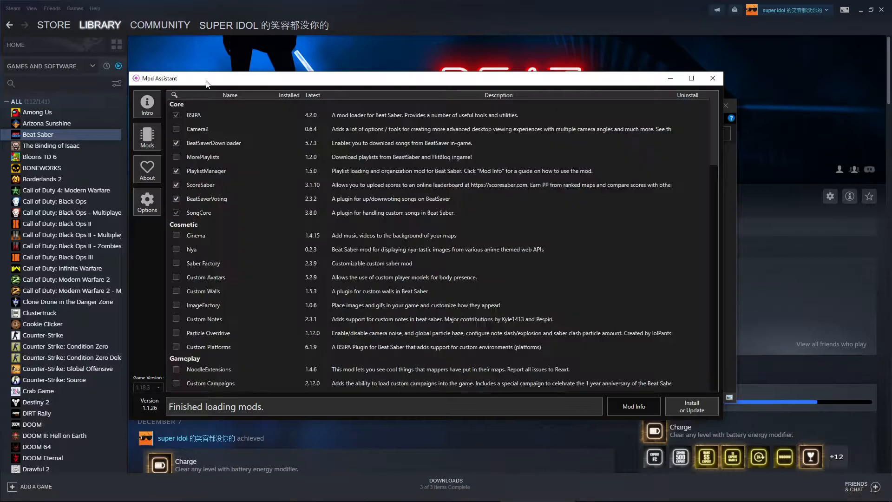
Install ChatCore with the other chosen mods, then save Cherry.dll from its GitHub release
{"action": "left_click", "coordinate": [199, 115]}
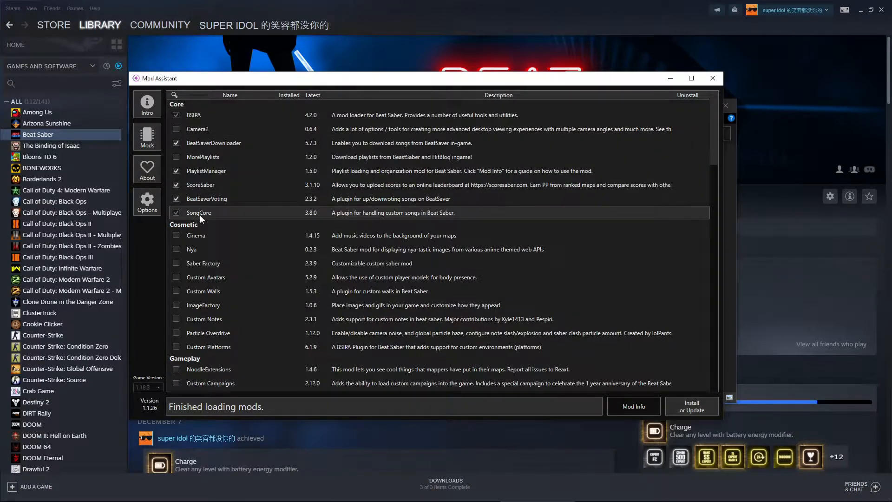
{"action": "scroll", "scroll_direction": "down", "scroll_amount": 3}
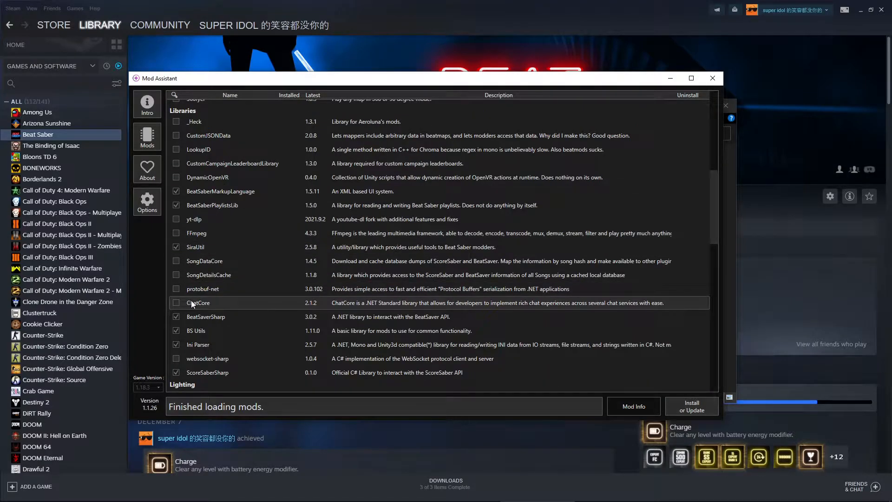
{"action": "scroll", "scroll_direction": "down", "scroll_amount": 3}
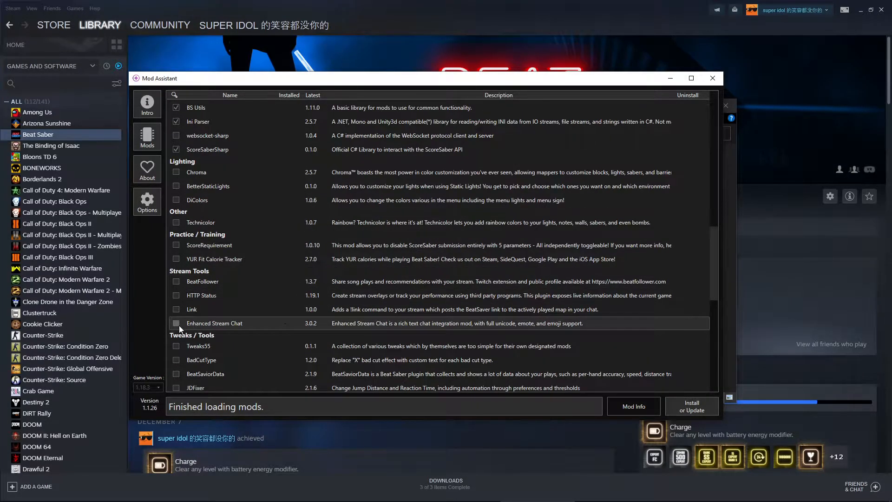
{"action": "scroll", "scroll_direction": "up", "scroll_amount": 3}
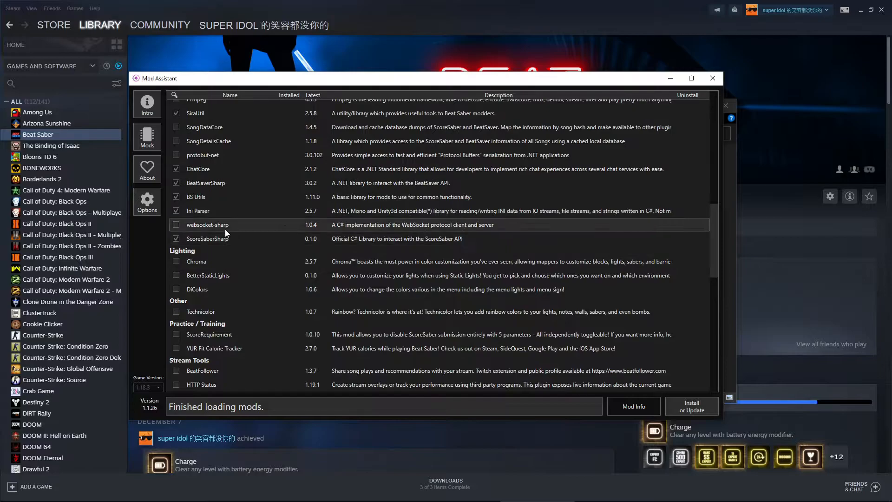
{"action": "scroll", "scroll_direction": "up", "scroll_amount": 3}
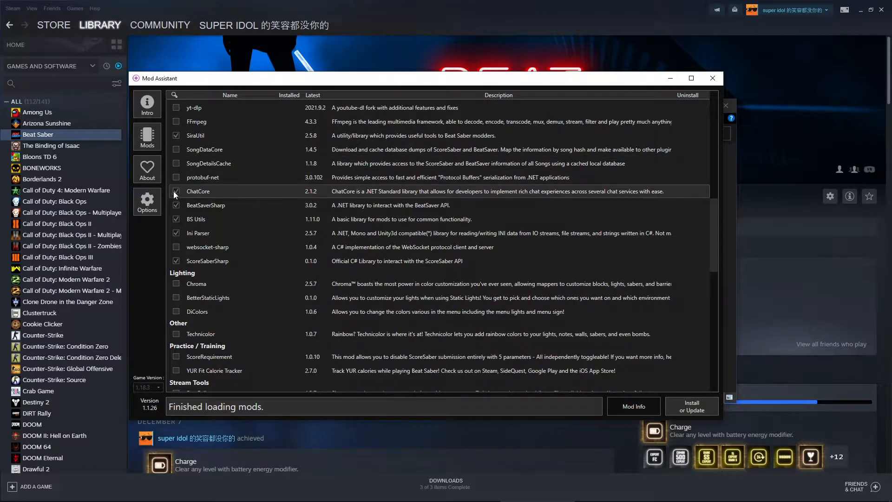
{"action": "scroll", "scroll_direction": "down", "scroll_amount": 3}
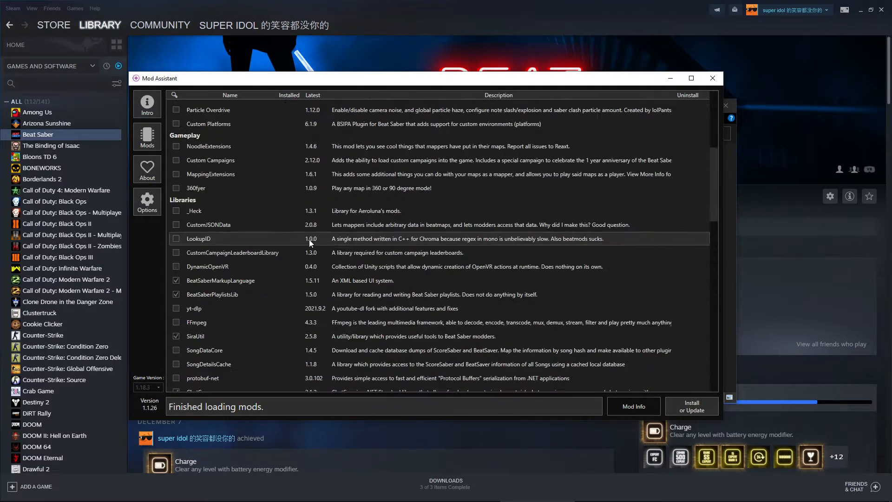
{"action": "scroll", "scroll_direction": "up", "scroll_amount": 3}
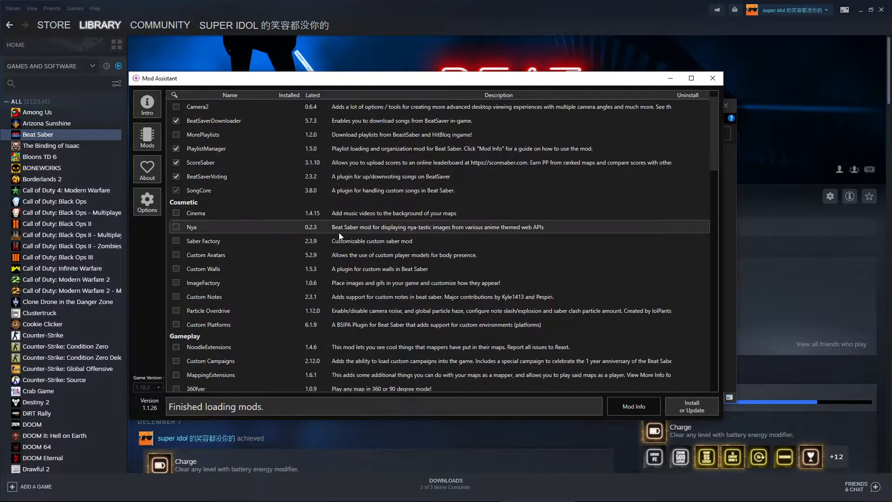
{"action": "scroll", "scroll_direction": "up", "scroll_amount": 3}
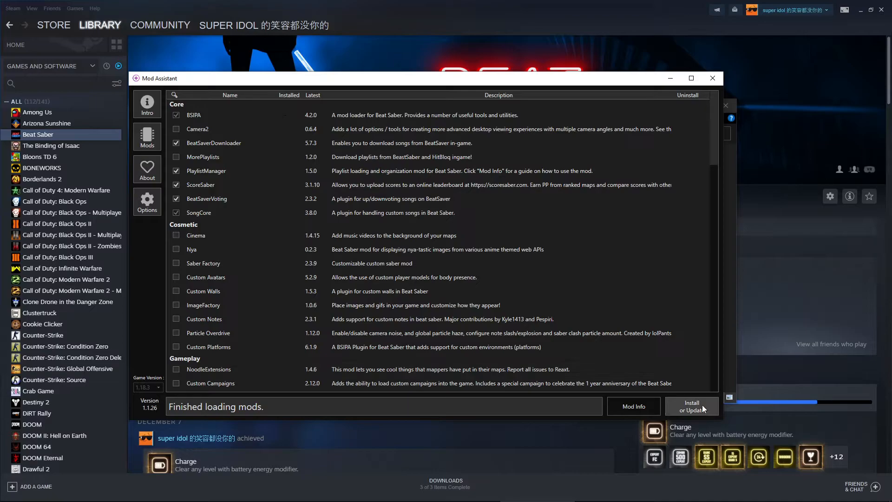
{"action": "left_click", "coordinate": [691, 406]}
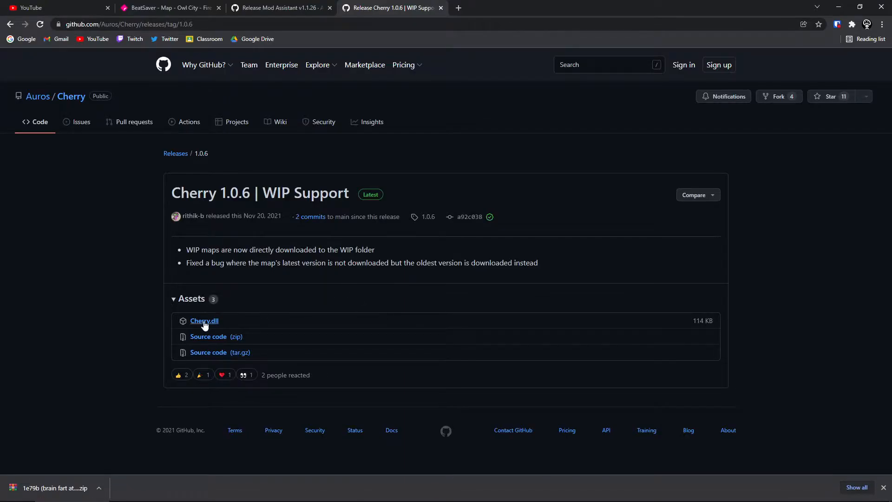
{"action": "left_click", "coordinate": [204, 320]}
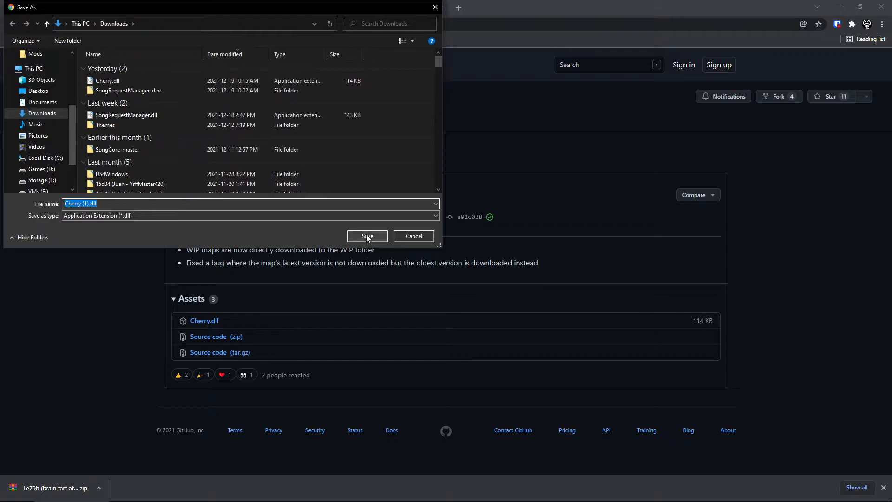
{"action": "left_click", "coordinate": [367, 236]}
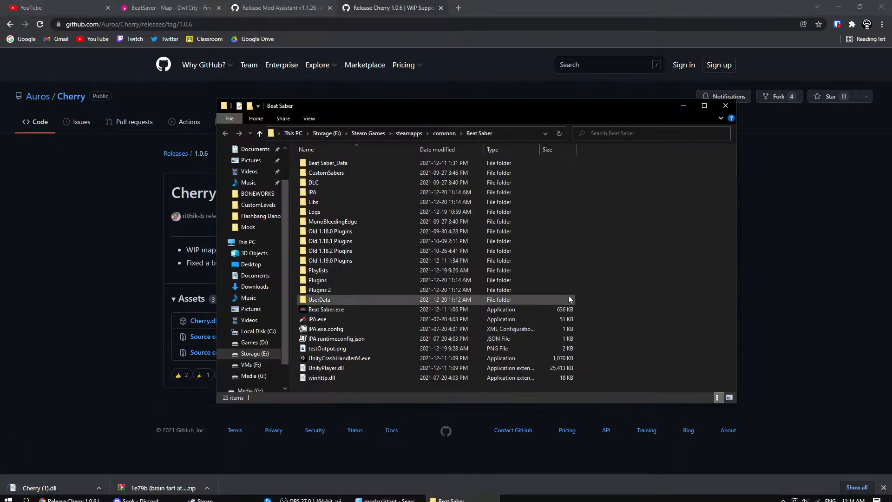
Place Cherry (1).dll in Beat Saber\Plugins and close the folder window
{"action": "left_click", "coordinate": [320, 289]}
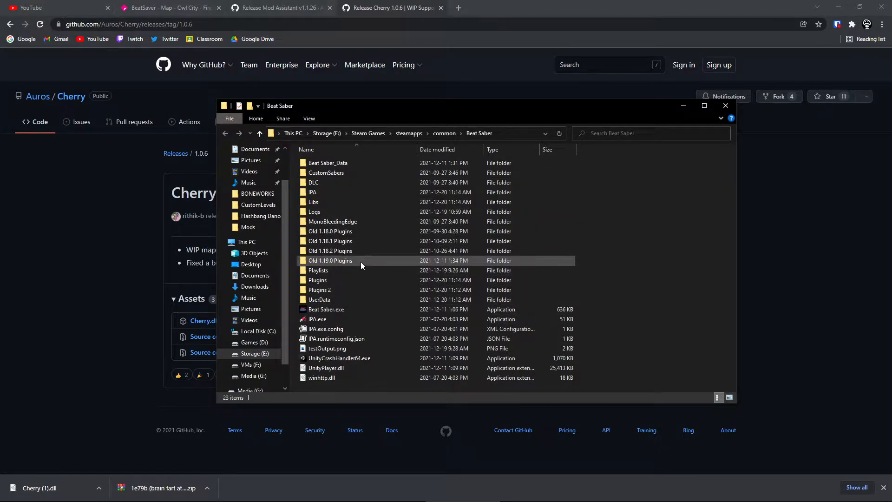
{"action": "double_click", "coordinate": [318, 279]}
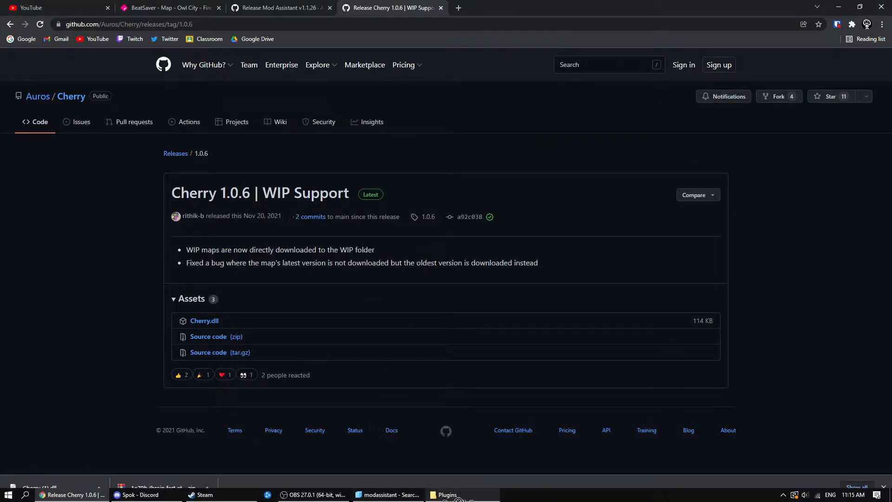
{"action": "left_click", "coordinate": [445, 495]}
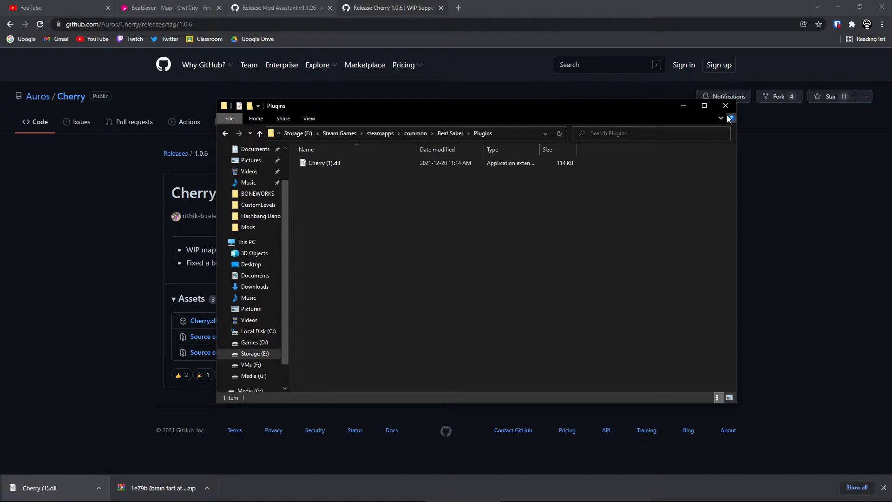
{"action": "left_click", "coordinate": [202, 494]}
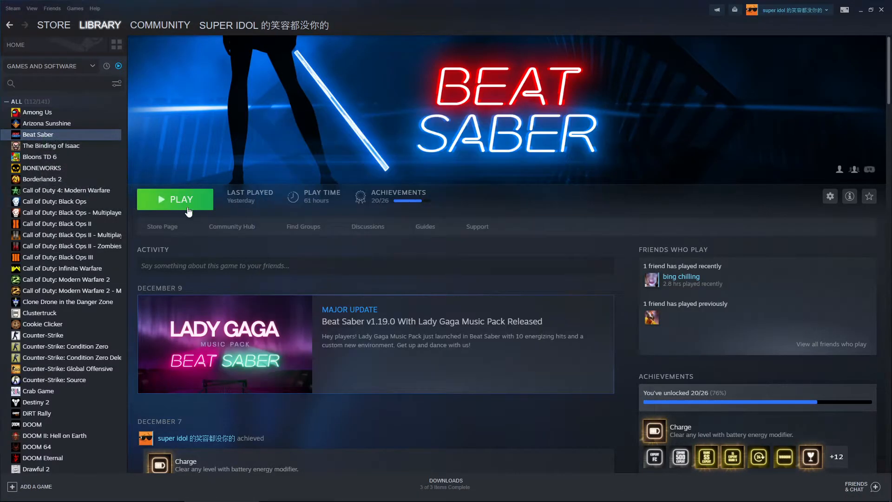
Start Beat Saber using the PLAY button in the Steam library
{"action": "left_click", "coordinate": [175, 200]}
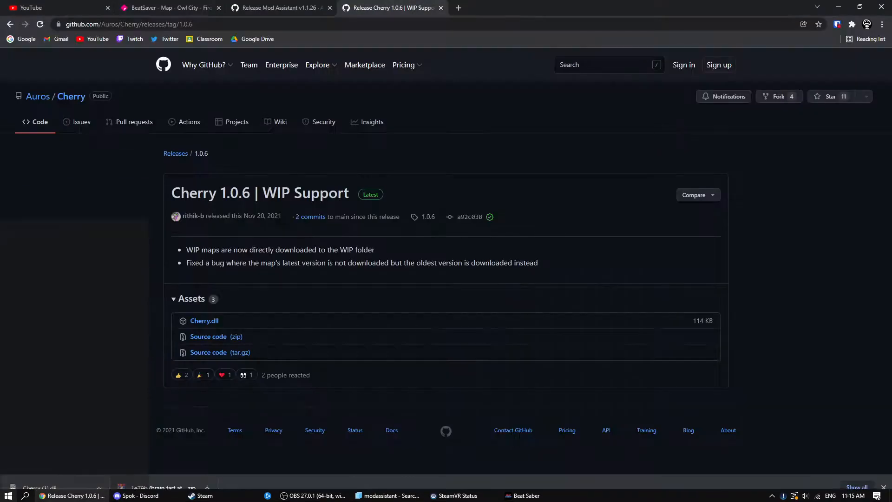
Remove the existing Twitch channel from ChatCore settings and save
{"action": "left_click", "coordinate": [569, 8]}
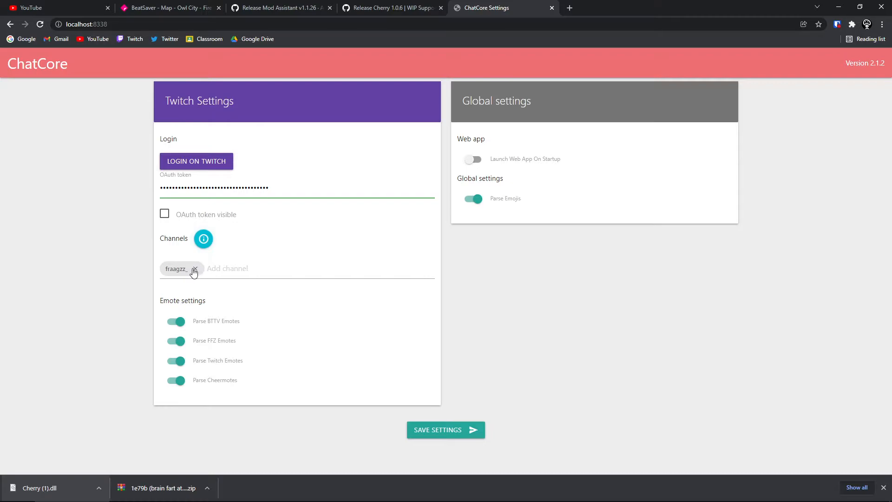
{"action": "left_click", "coordinate": [194, 268]}
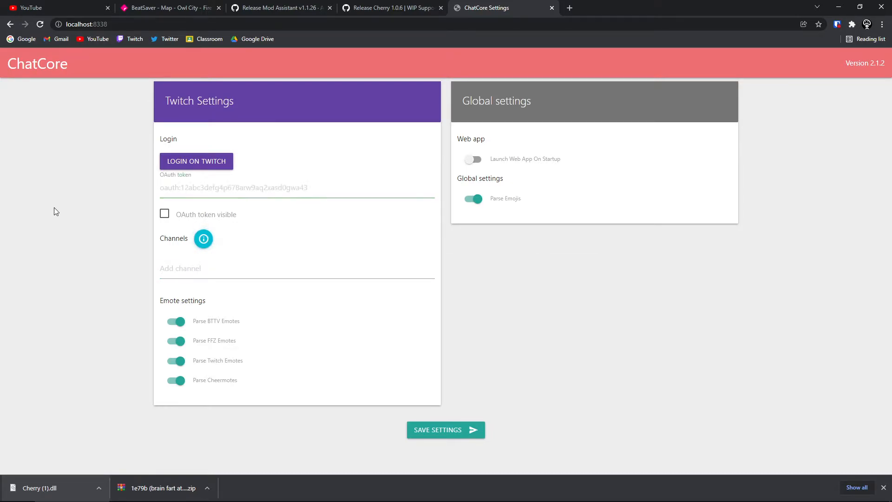
{"action": "left_click", "coordinate": [446, 429]}
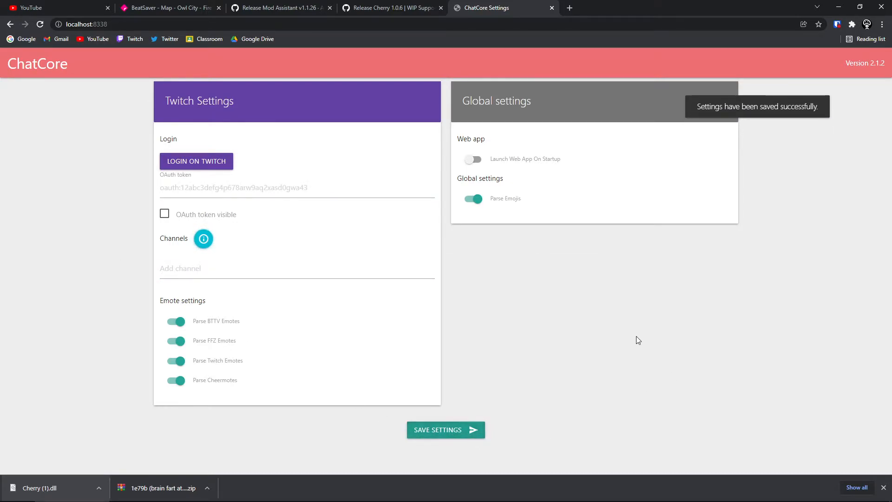
{"action": "mouse_move", "coordinate": [622, 368]}
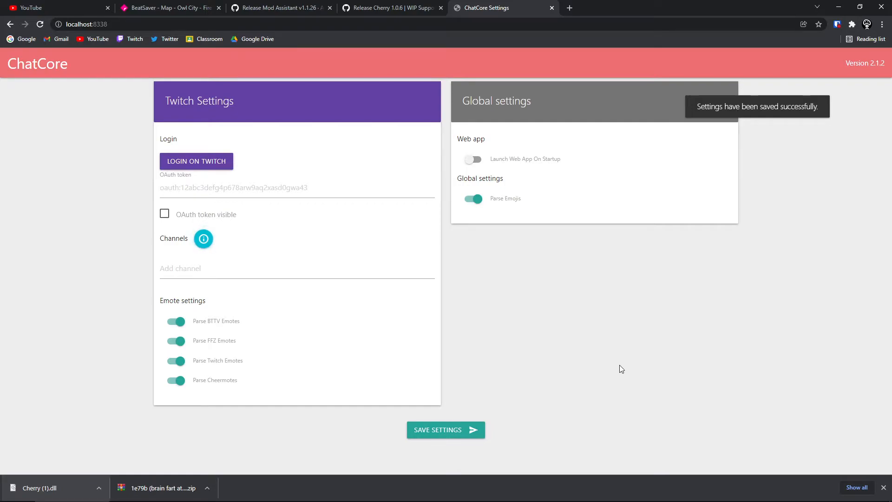
{"action": "mouse_move", "coordinate": [196, 161]}
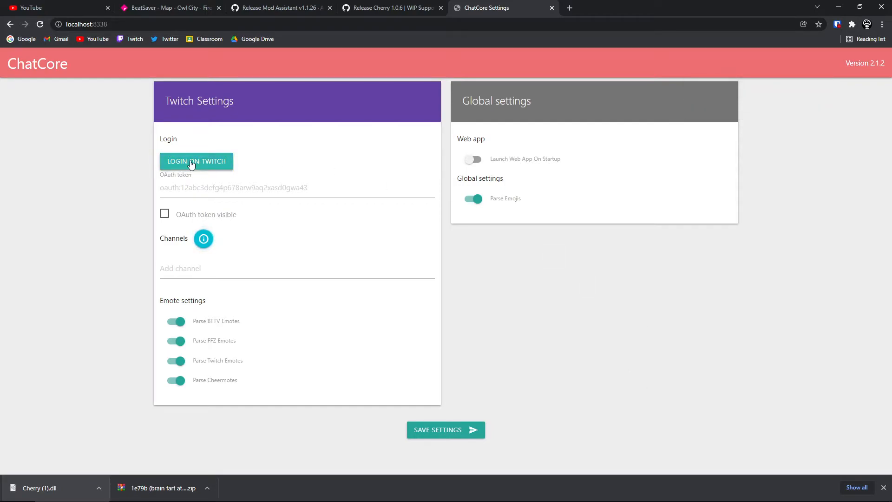
Log in and authorize Twitch, set channel 'fraagzz_', and save the settings
{"action": "left_click", "coordinate": [196, 162]}
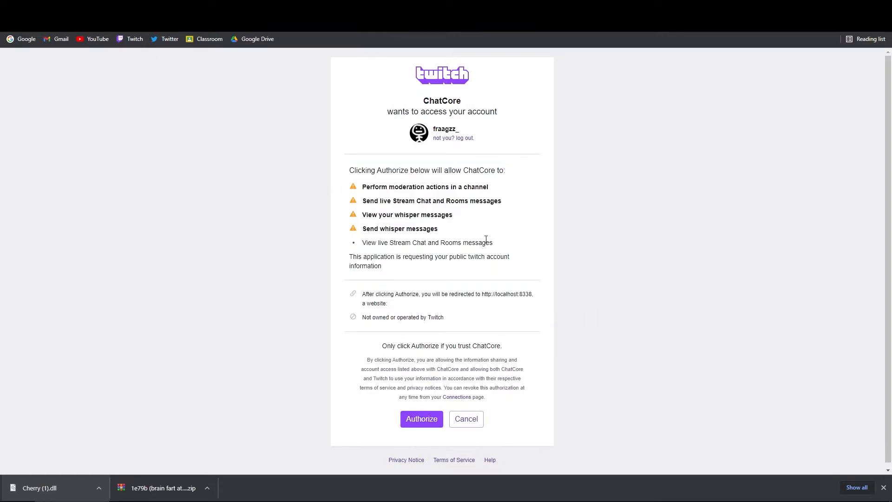
{"action": "left_click", "coordinate": [421, 419]}
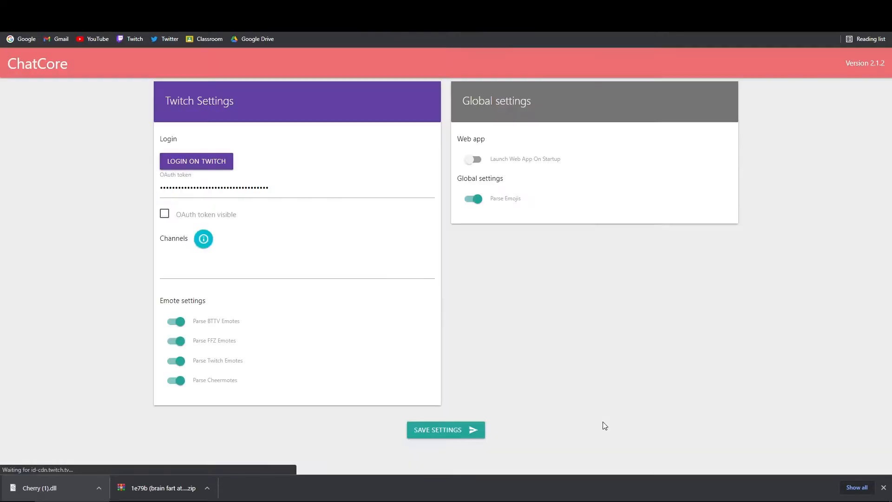
{"action": "triple_click", "coordinate": [214, 187]}
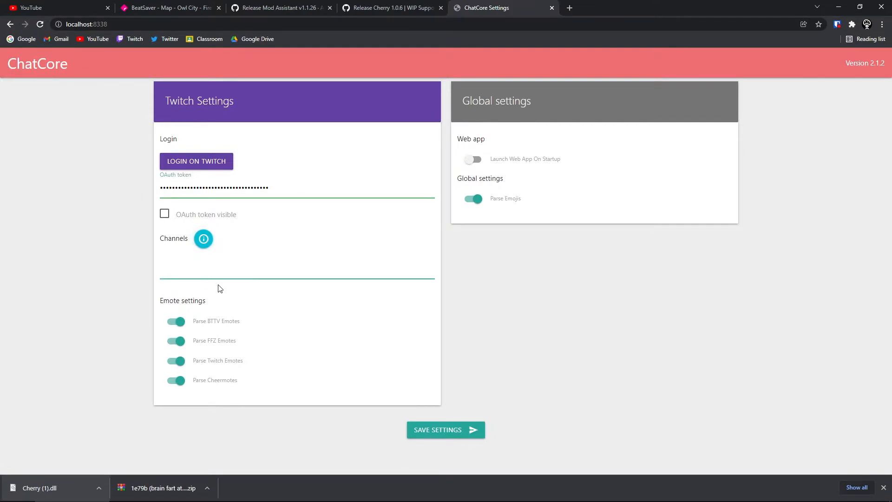
{"action": "type", "text": "fraagzz_"}
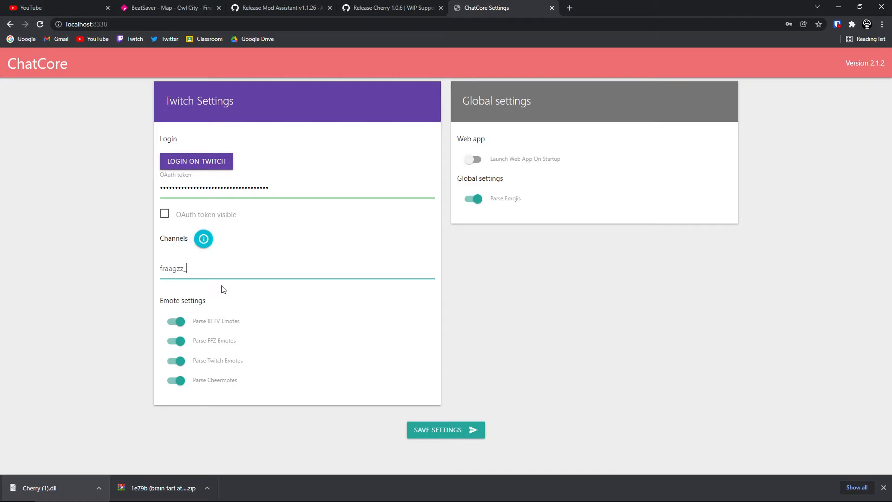
{"action": "left_click", "coordinate": [445, 429]}
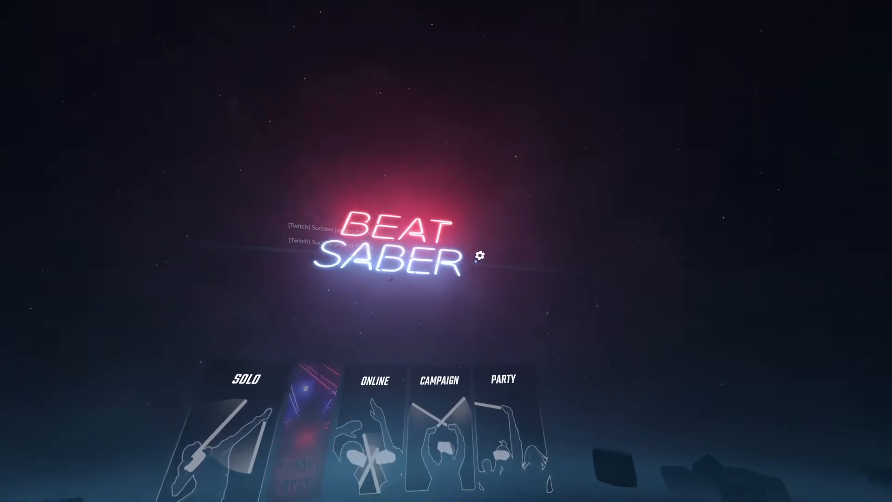
{"action": "left_click", "coordinate": [480, 254]}
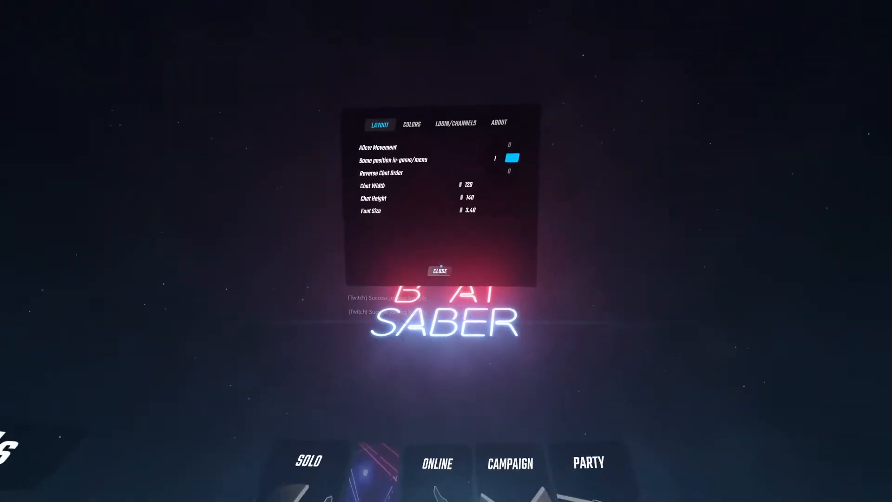
{"action": "left_click", "coordinate": [439, 271]}
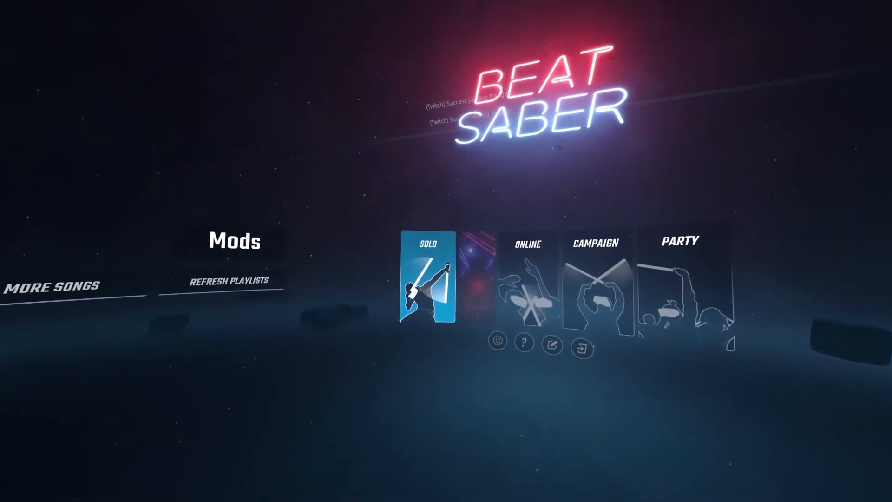
{"action": "left_click", "coordinate": [430, 285]}
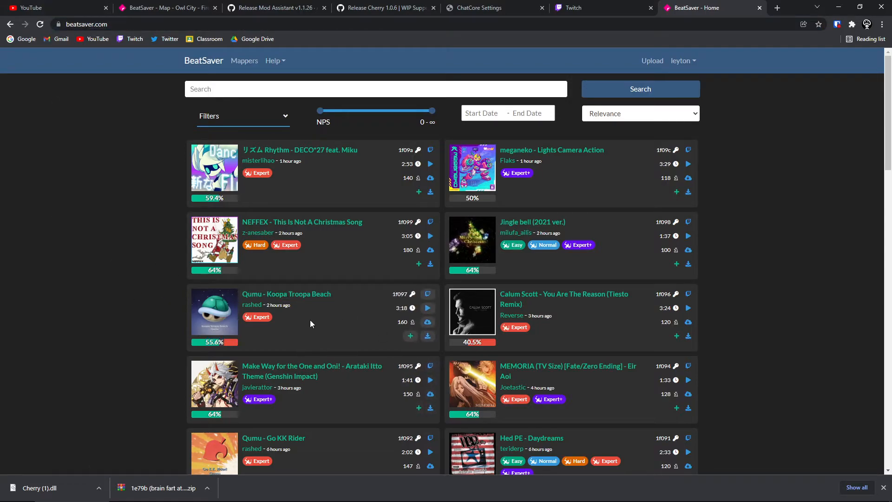
{"action": "mouse_move", "coordinate": [428, 295]}
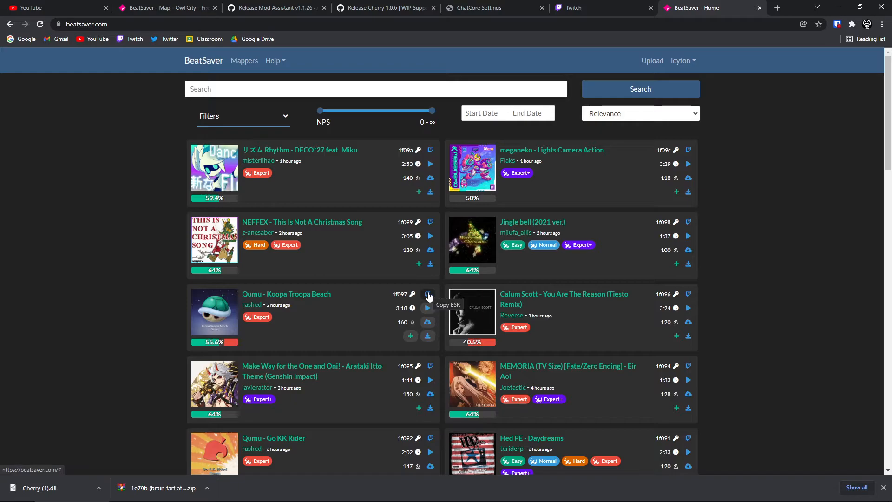
{"action": "mouse_move", "coordinate": [344, 312]}
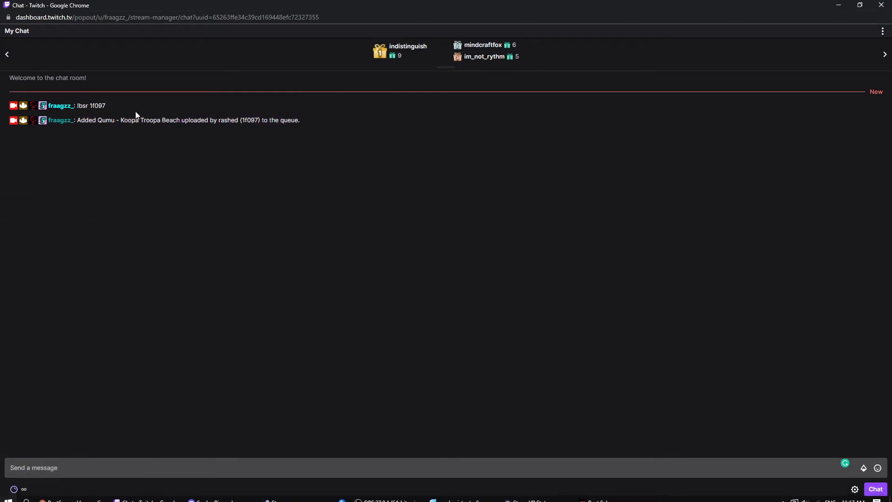
{"action": "mouse_move", "coordinate": [199, 181]}
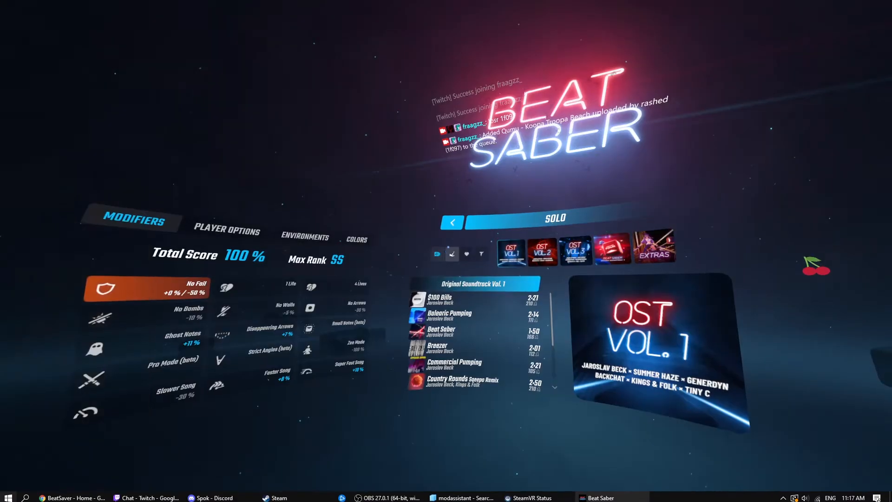
Open Cherry Request Manager and download the queued 'Qumu - Koopa Troopa Beach'
{"action": "left_click", "coordinate": [816, 267]}
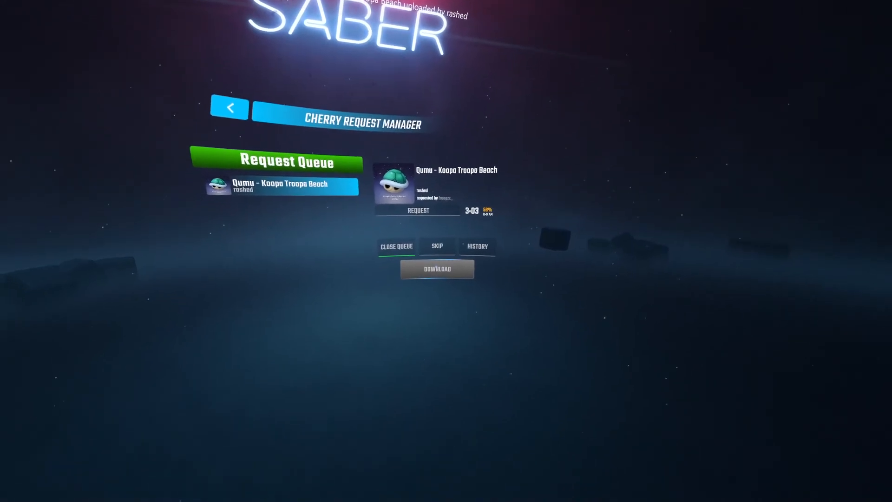
{"action": "left_click", "coordinate": [437, 268]}
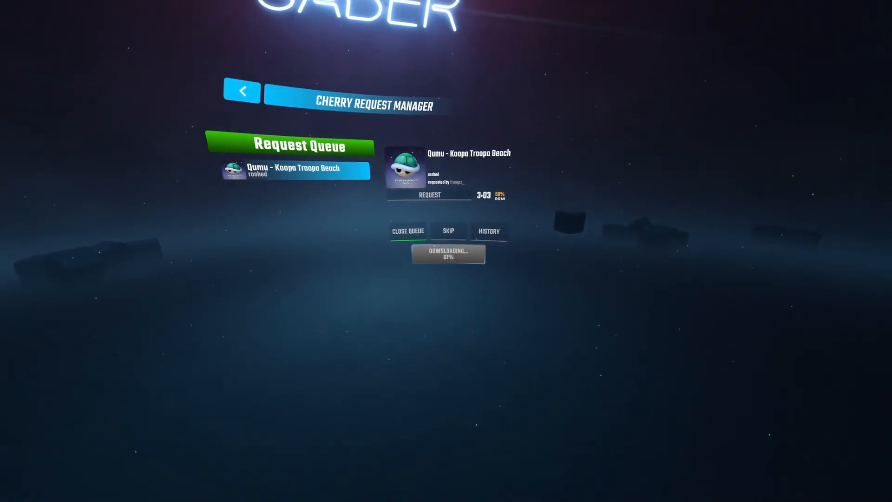